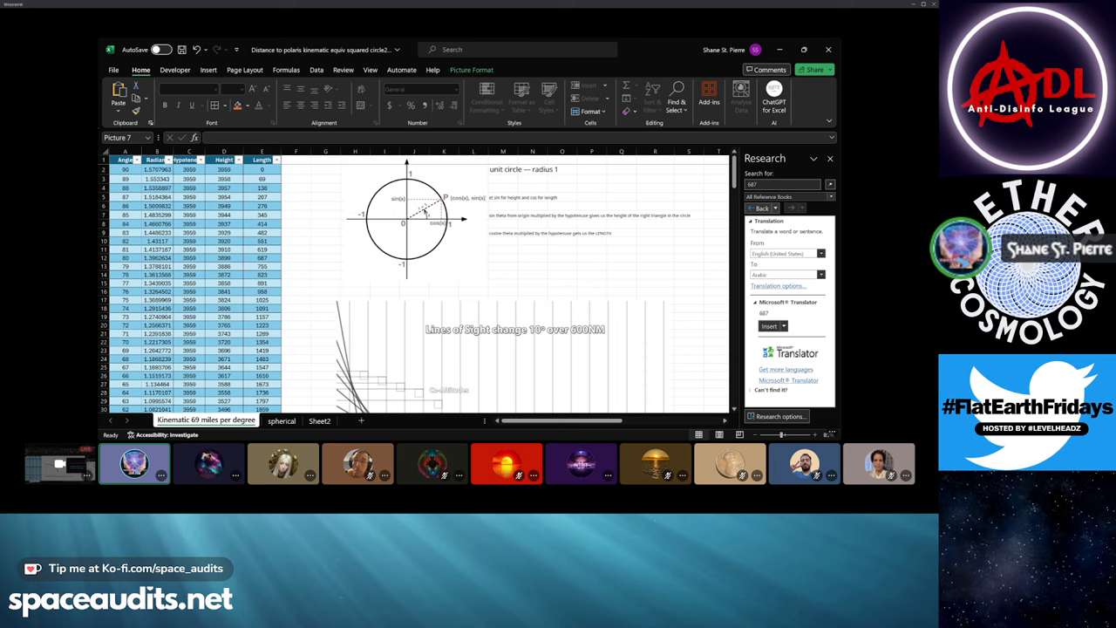
pyautogui.moveTo(304, 199)
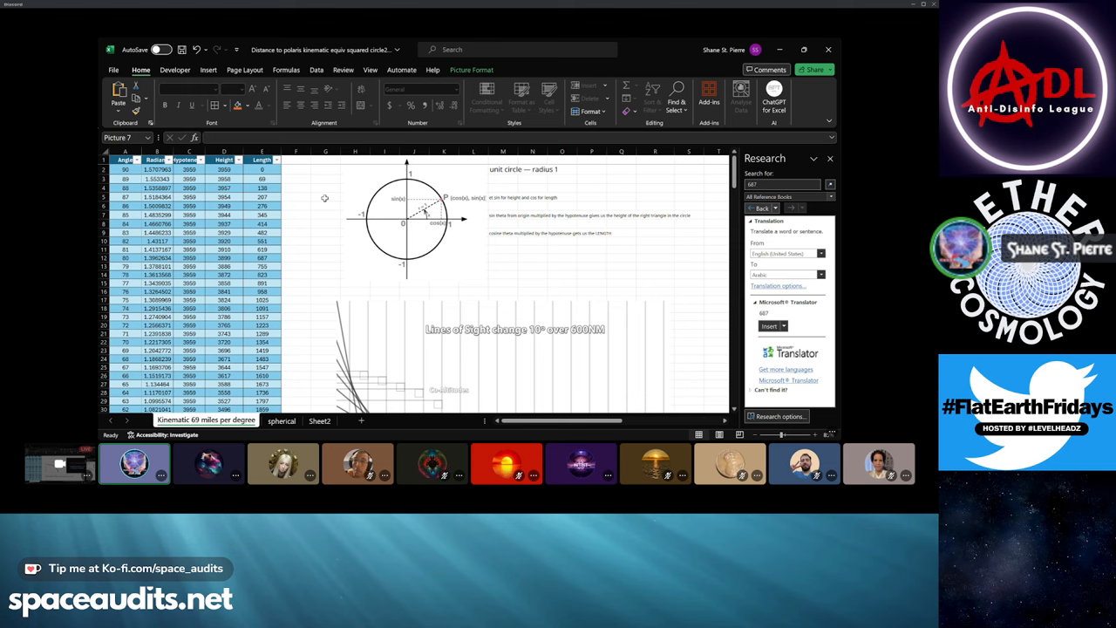
pyautogui.moveTo(321, 244)
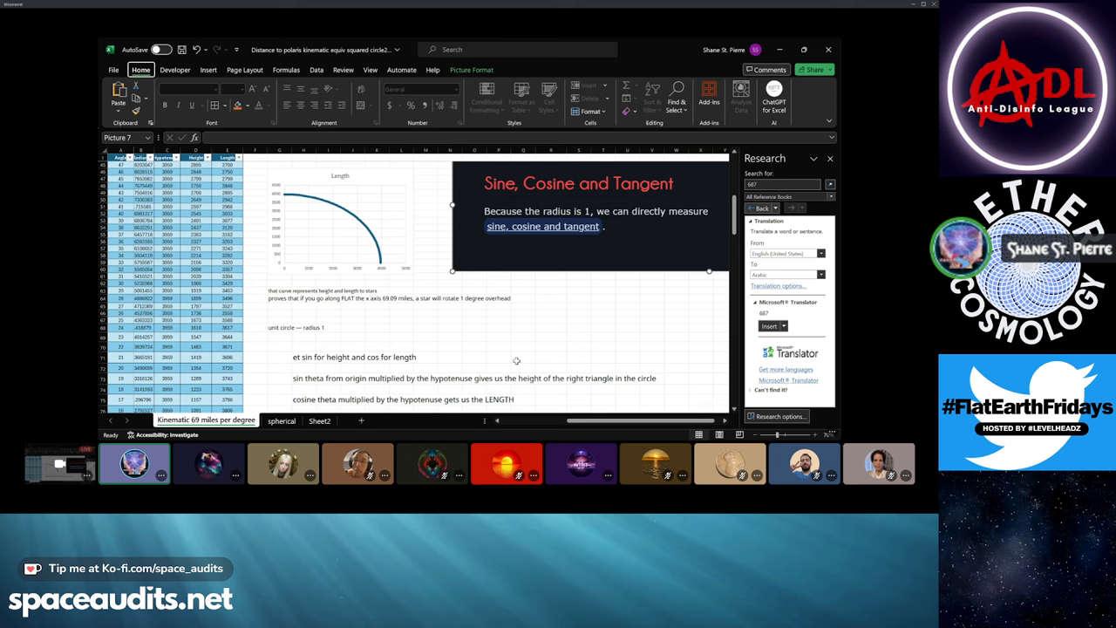
pyautogui.moveTo(403, 324)
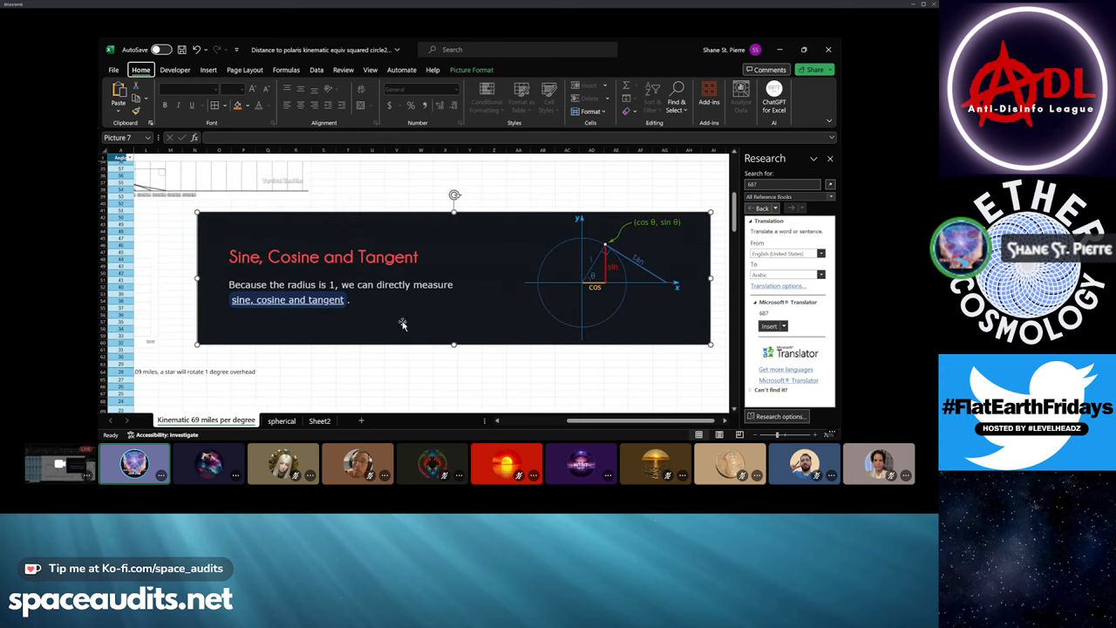
pyautogui.moveTo(404, 326)
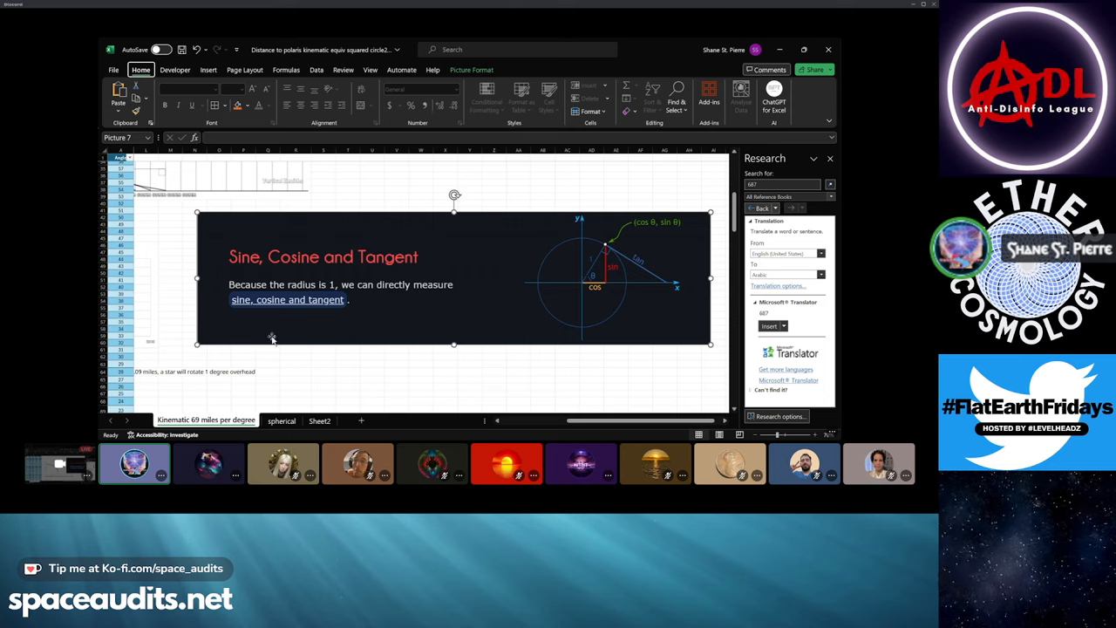
pyautogui.moveTo(569, 373)
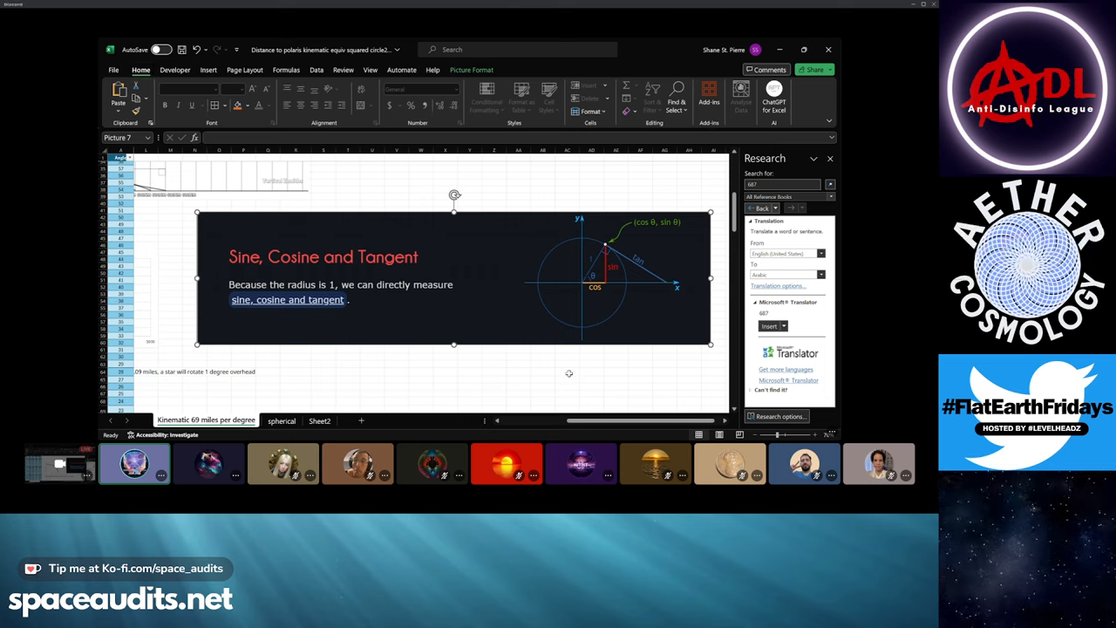
pyautogui.click(567, 373)
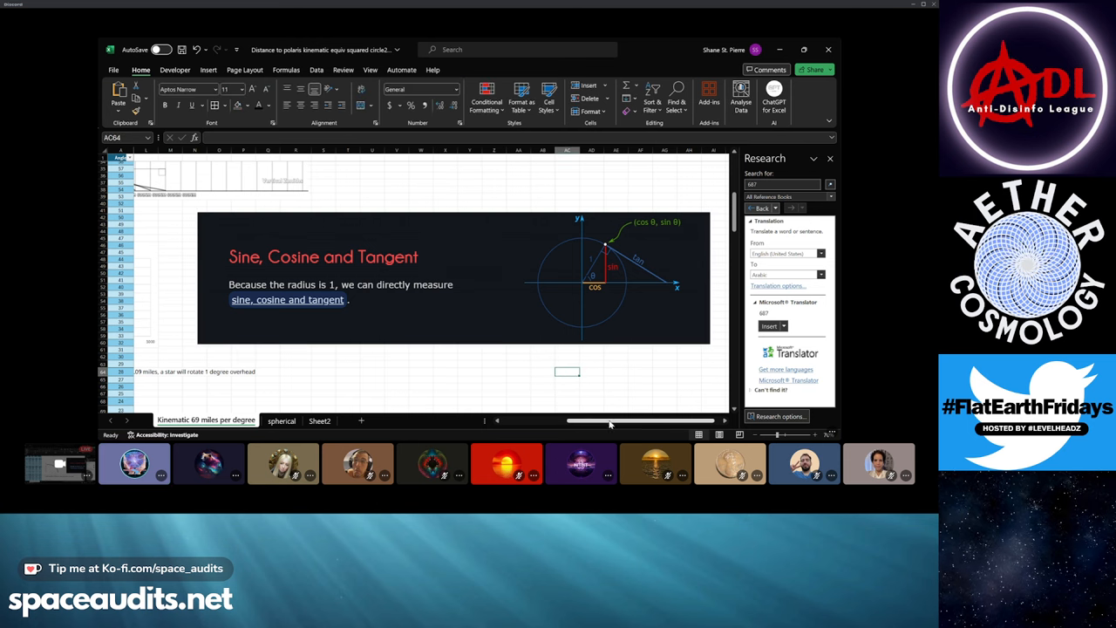
pyautogui.hscroll(3)
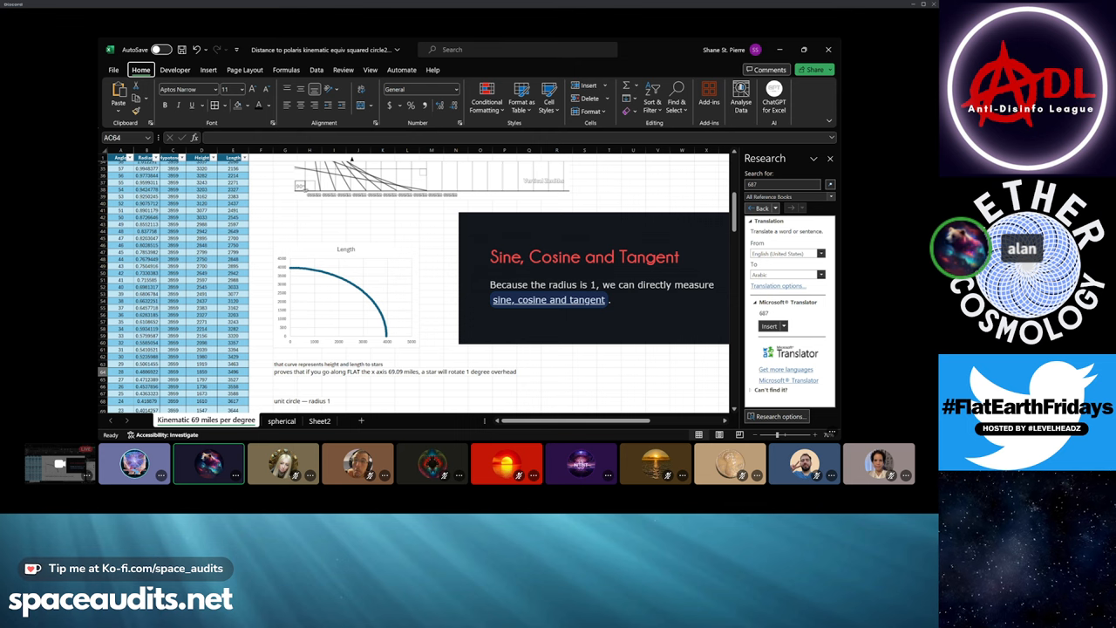
# Scroll down to the notes on sin for height and cos for length
pyautogui.scroll(-3)
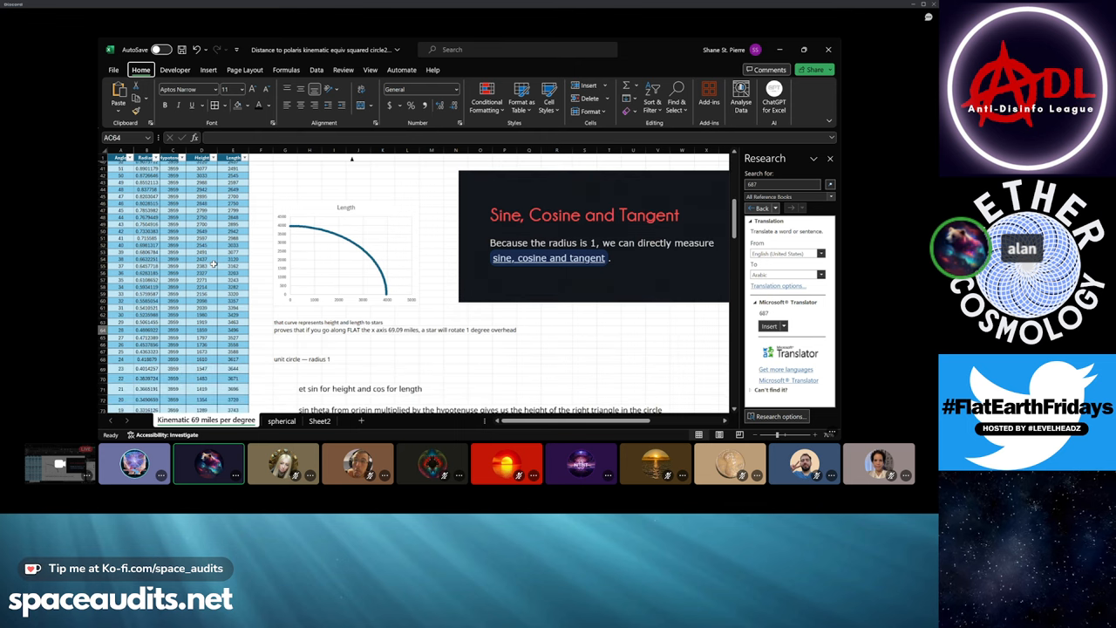
pyautogui.scroll(-3)
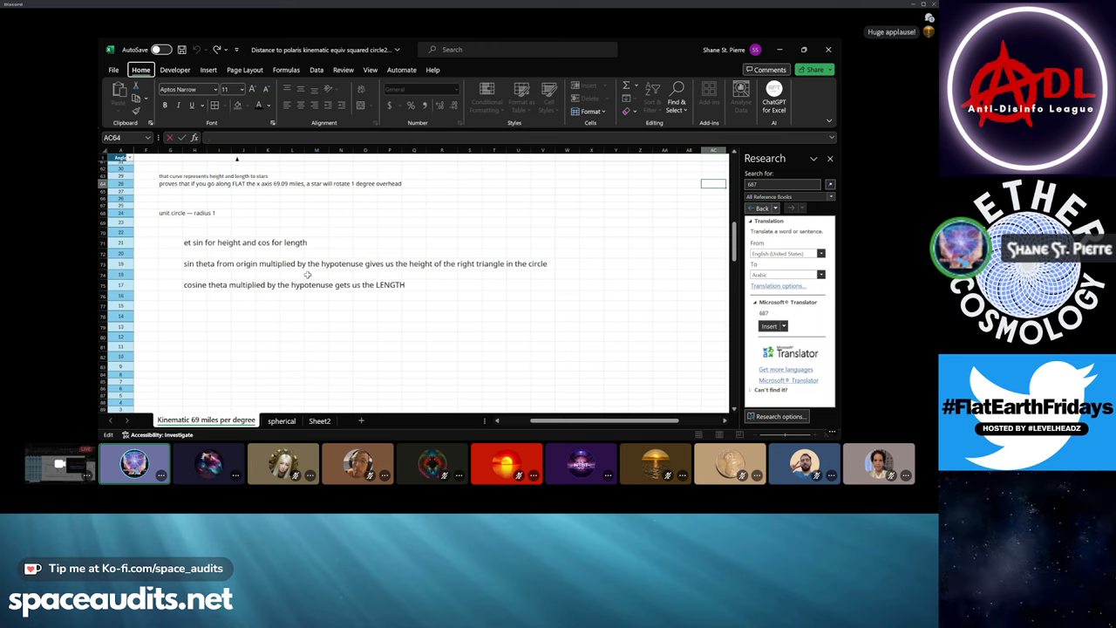
pyautogui.moveTo(122, 266)
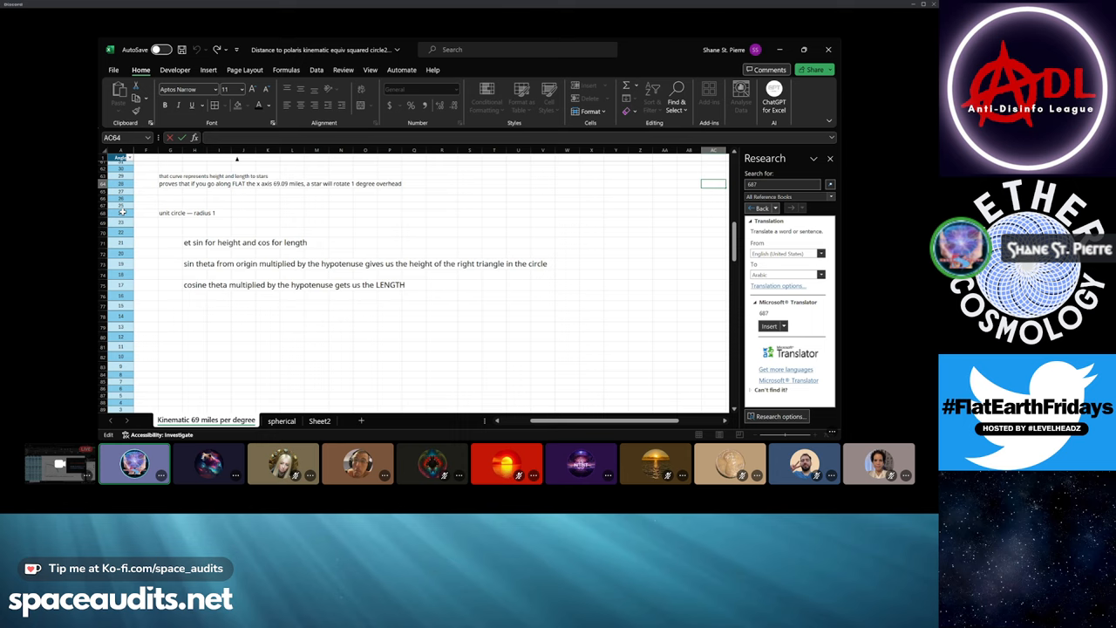
pyautogui.write('8')
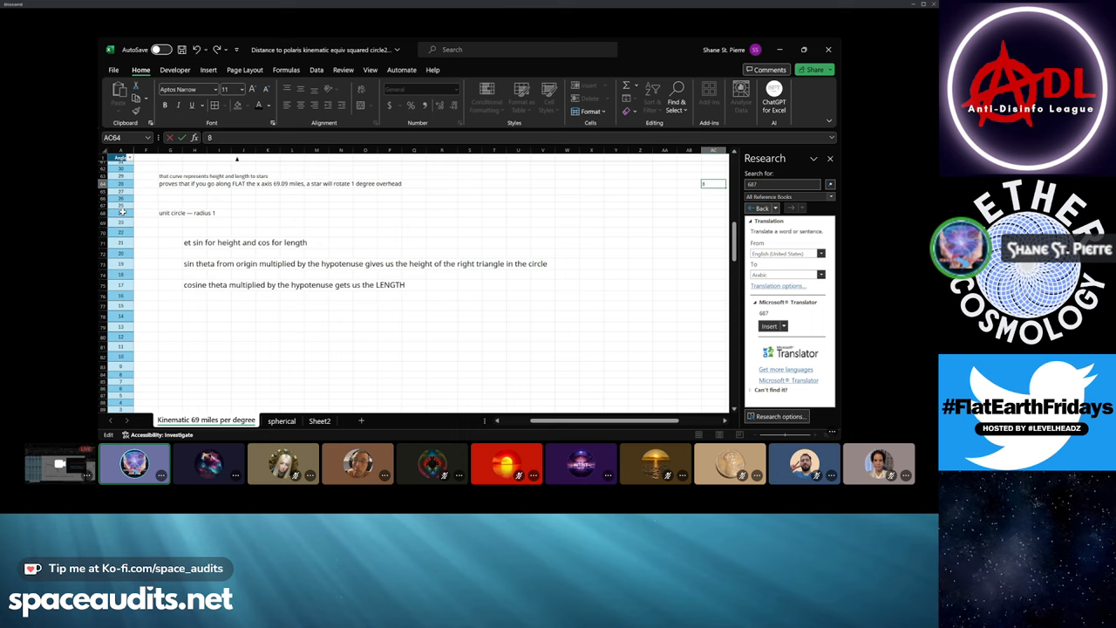
pyautogui.write('88888888888888888888888888888888888888888888888888888888888888888888888')
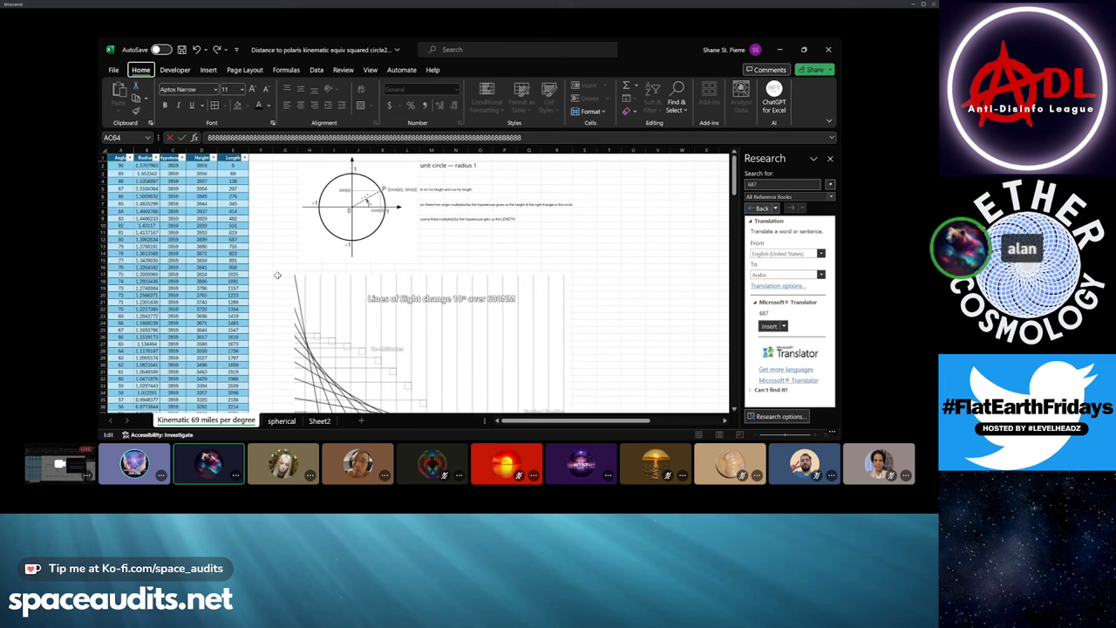
pyautogui.click(234, 267)
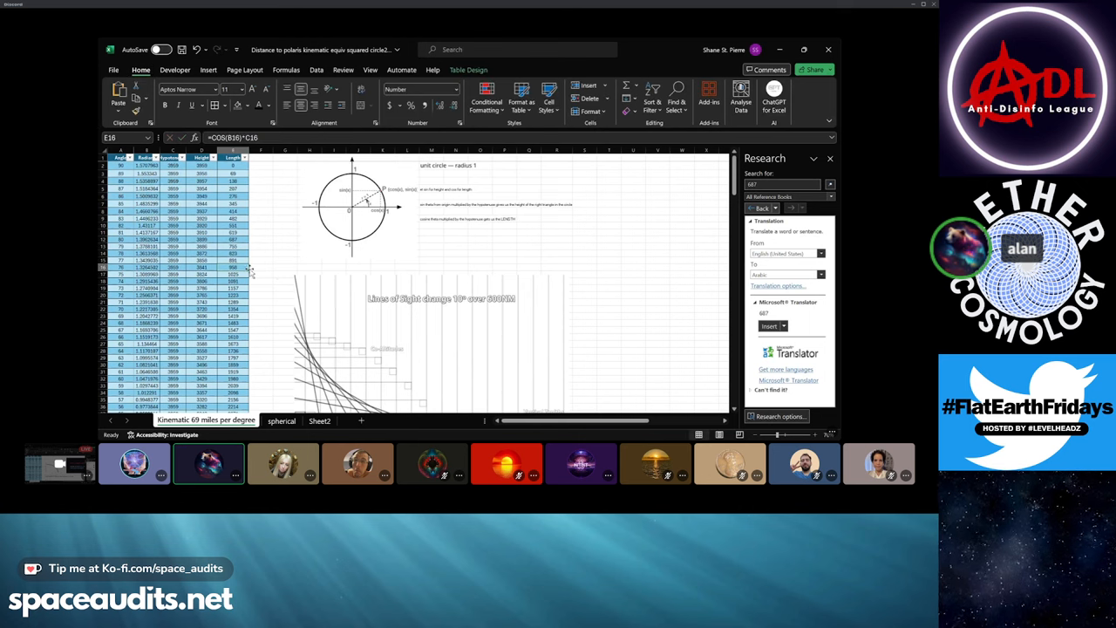
pyautogui.click(261, 274)
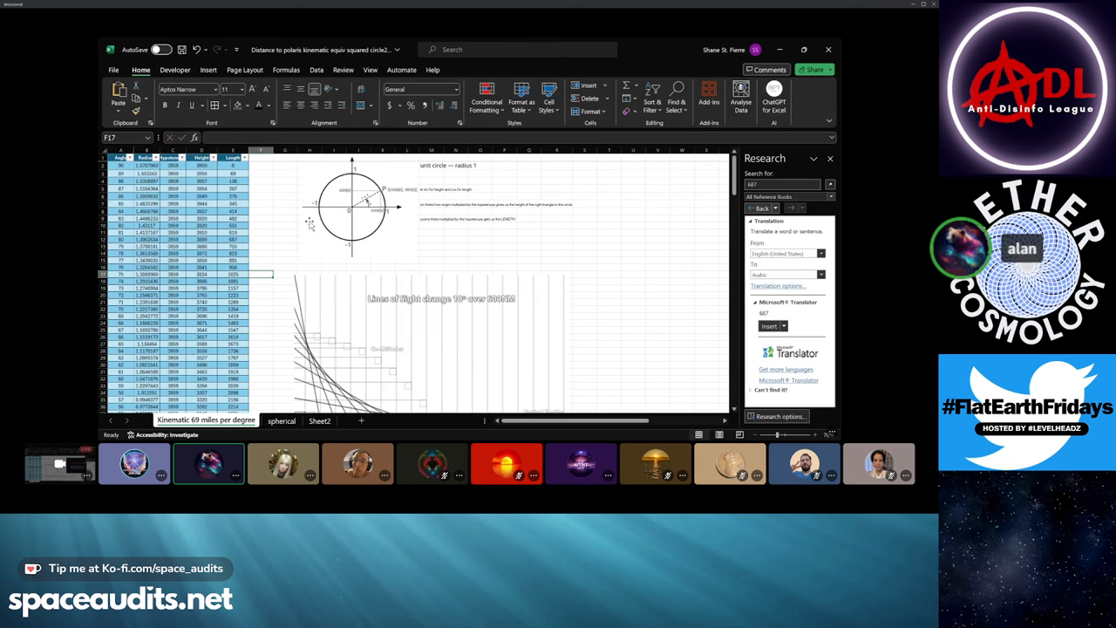
pyautogui.moveTo(345, 237)
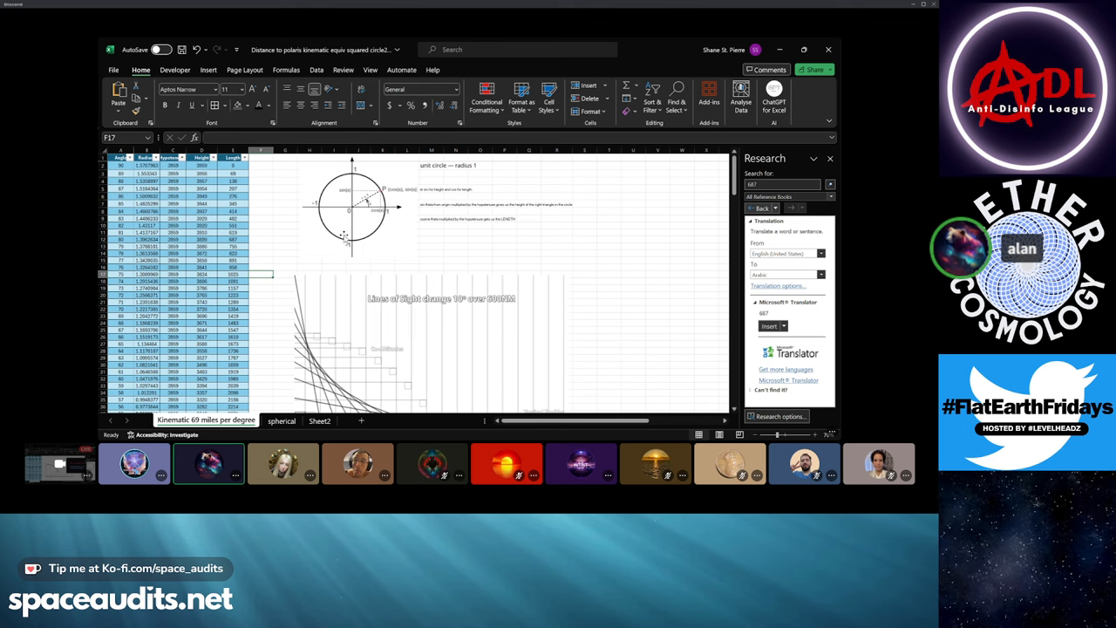
pyautogui.moveTo(397, 375)
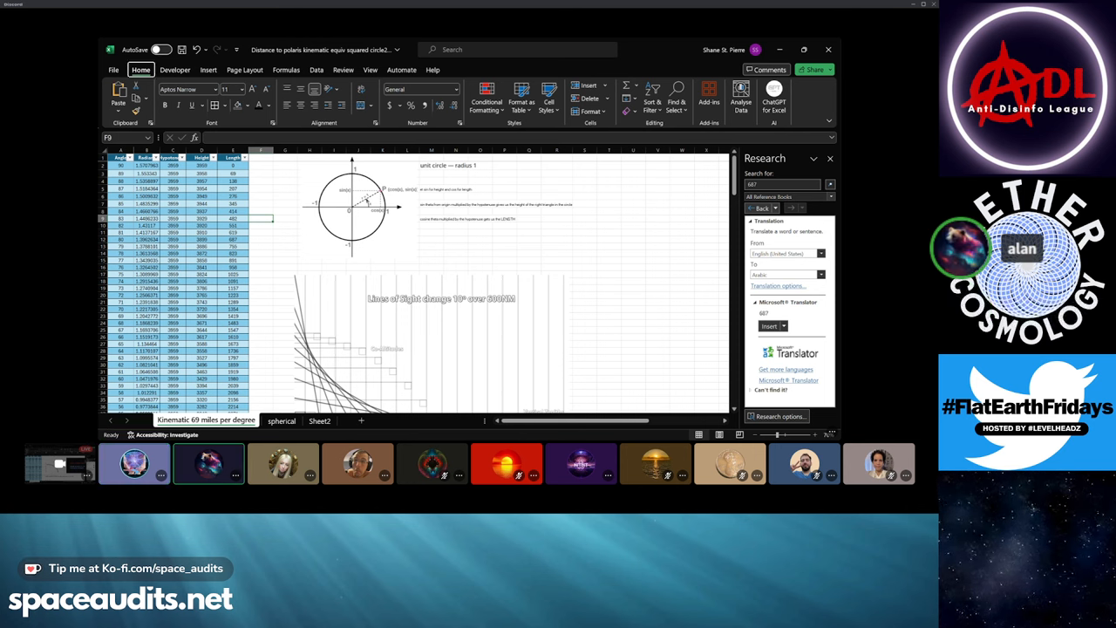
pyautogui.click(262, 253)
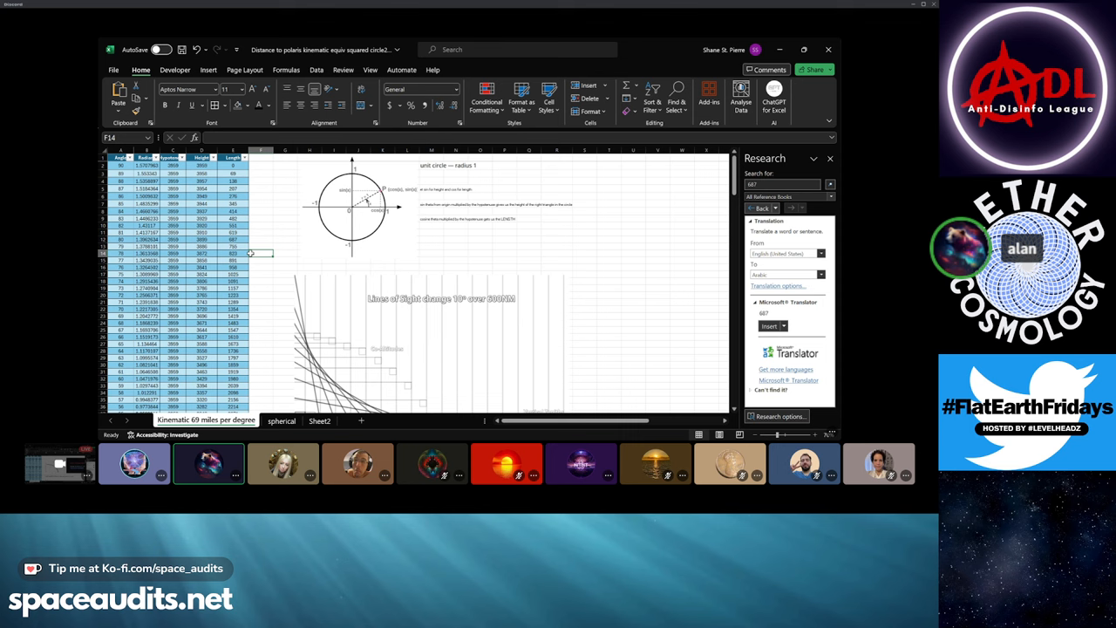
pyautogui.moveTo(275, 201)
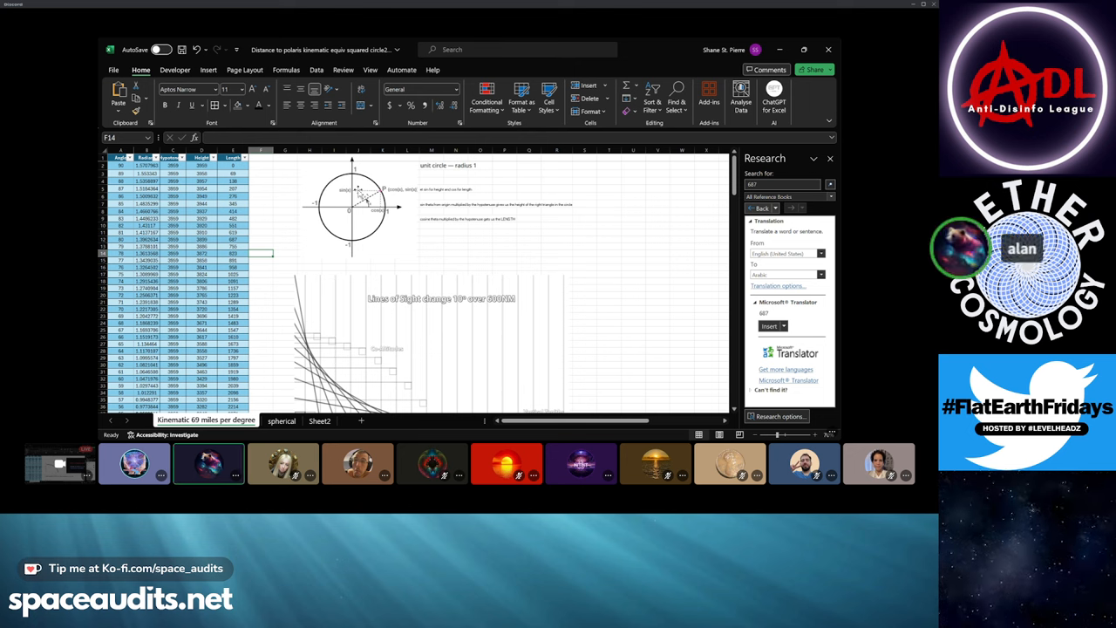
# Scroll down to the Length chart and sine/cosine notes and select a cell
pyautogui.scroll(-3)
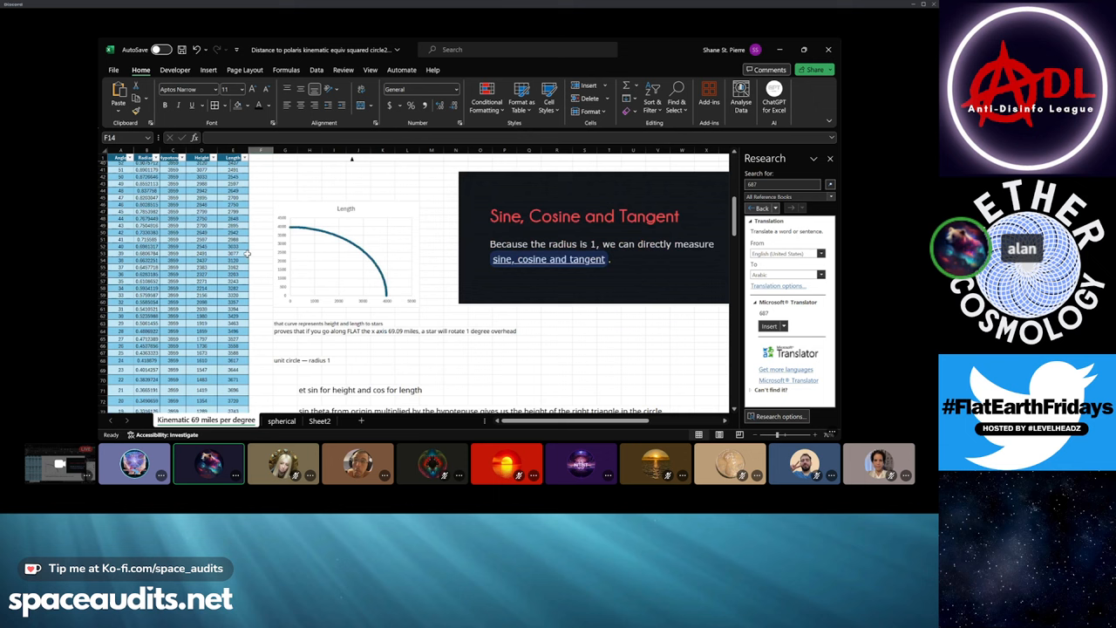
pyautogui.click(345, 253)
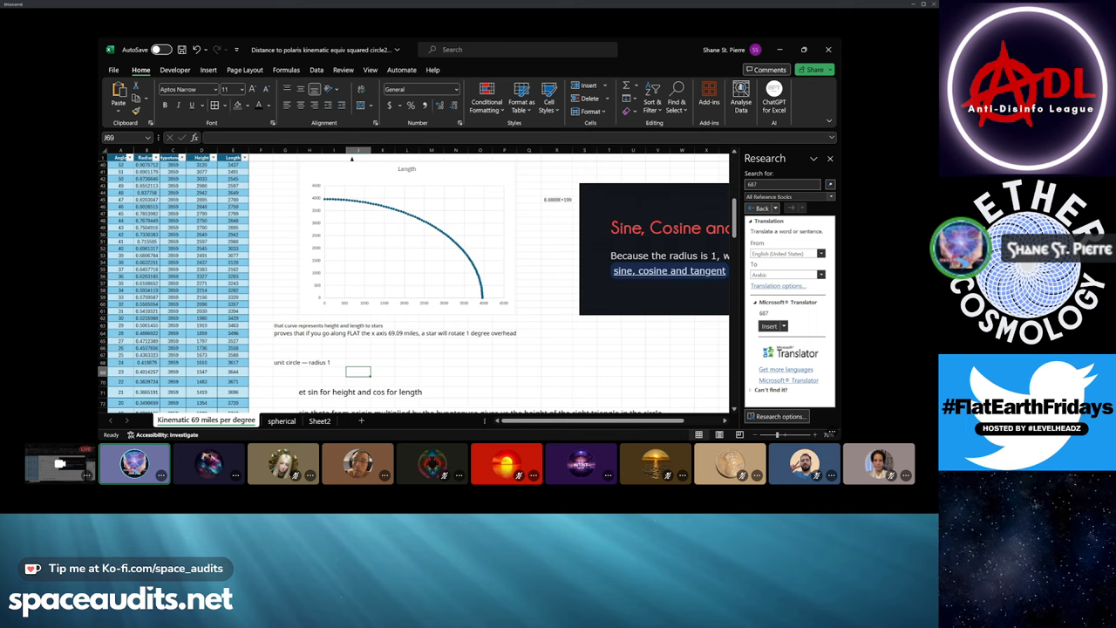
pyautogui.moveTo(823, 410)
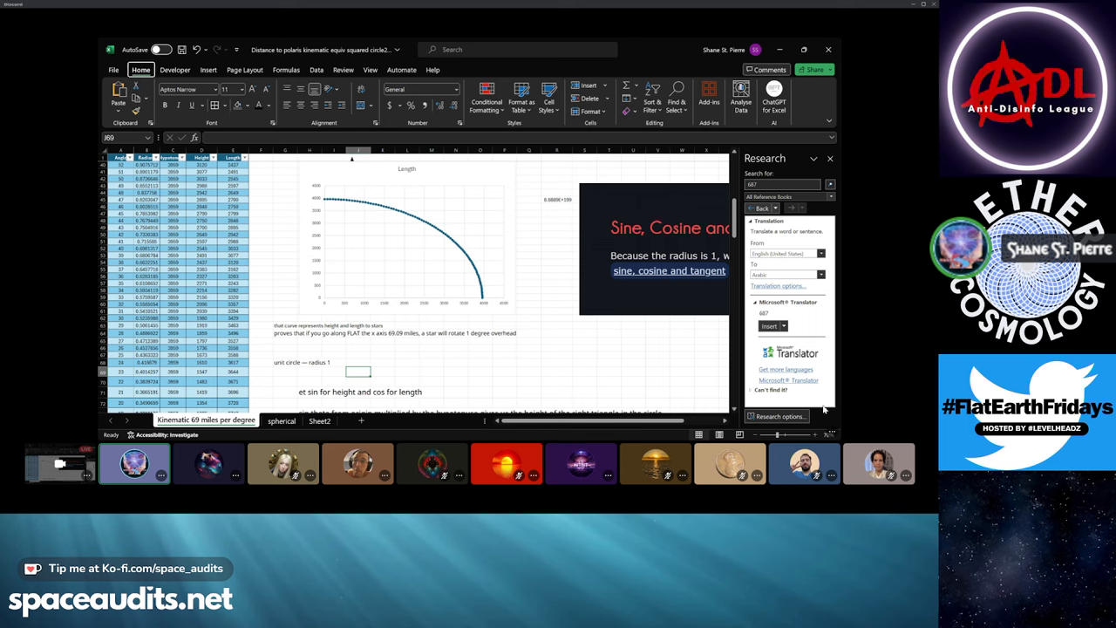
pyautogui.moveTo(555, 244)
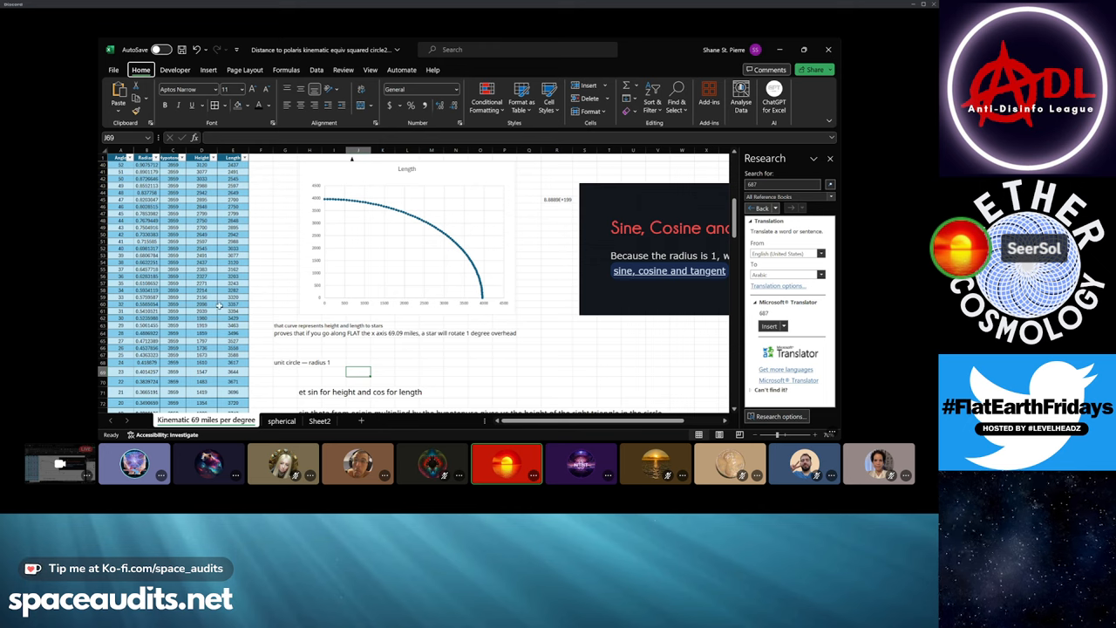
pyautogui.moveTo(286, 293)
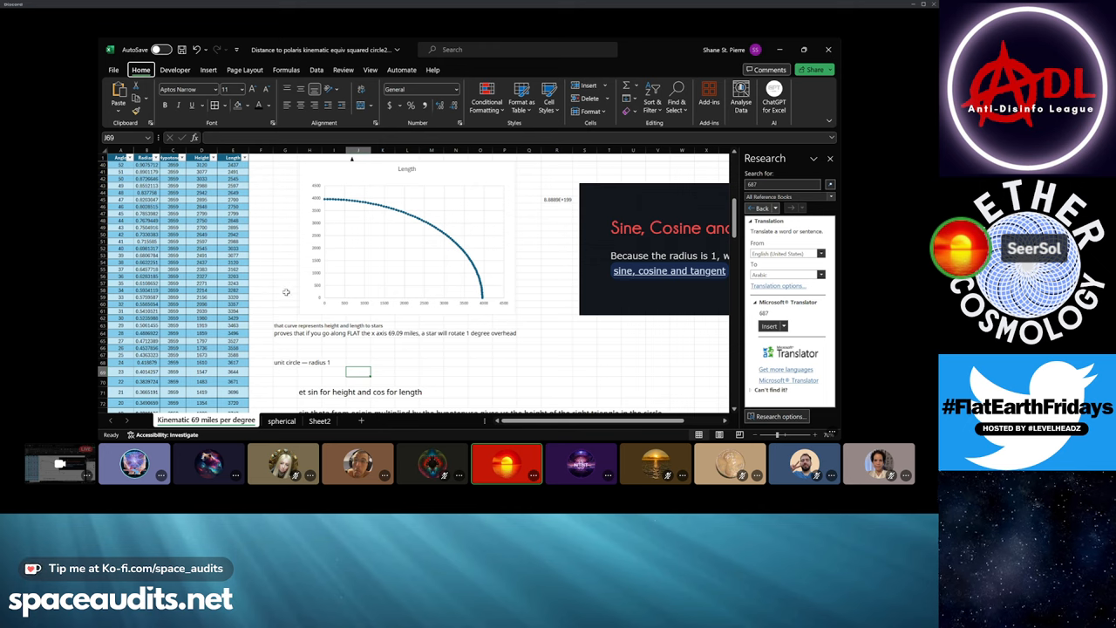
pyautogui.click(286, 282)
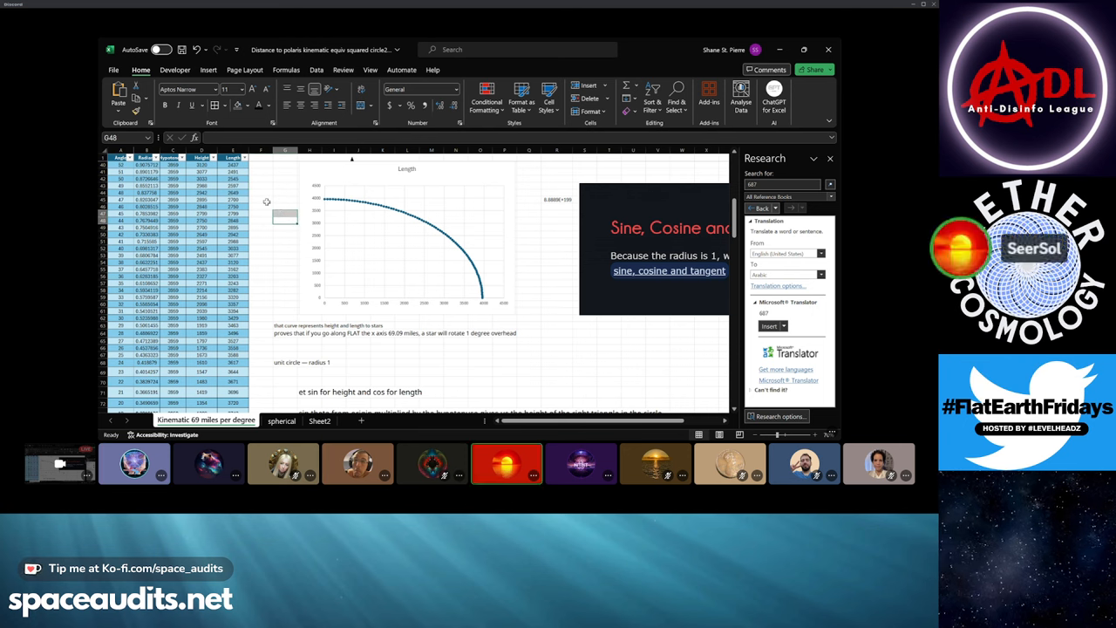
pyautogui.click(274, 164)
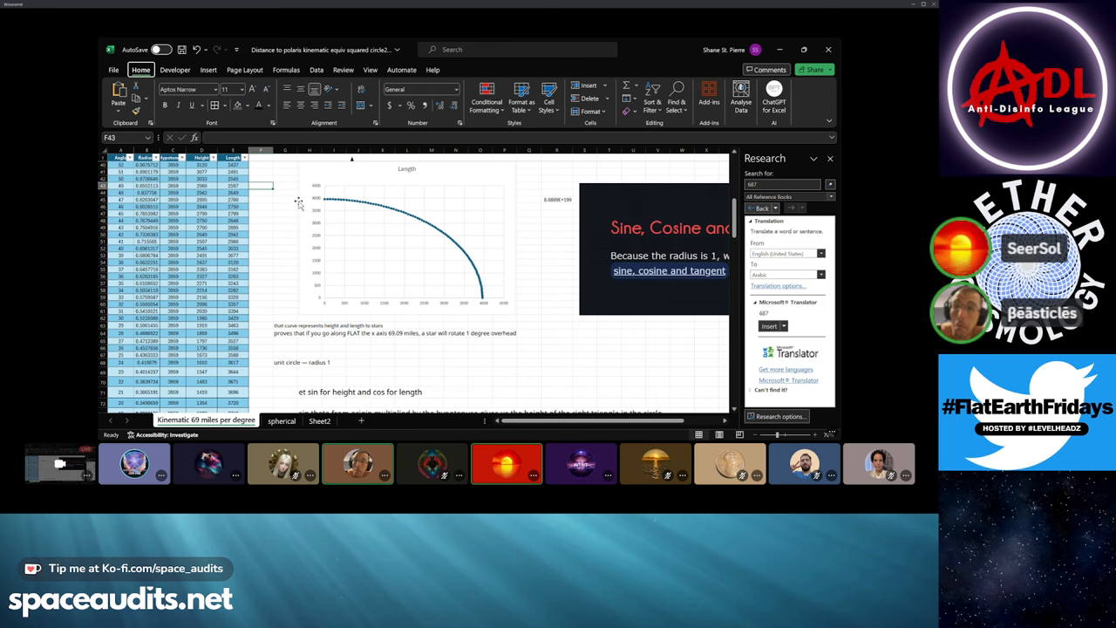
pyautogui.click(286, 248)
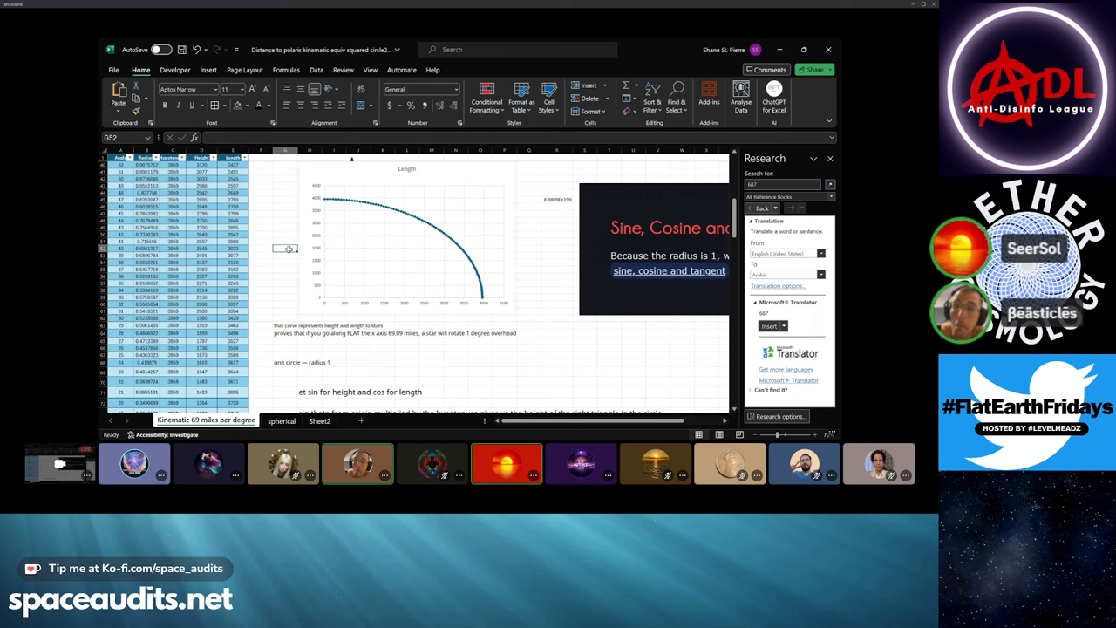
pyautogui.click(286, 256)
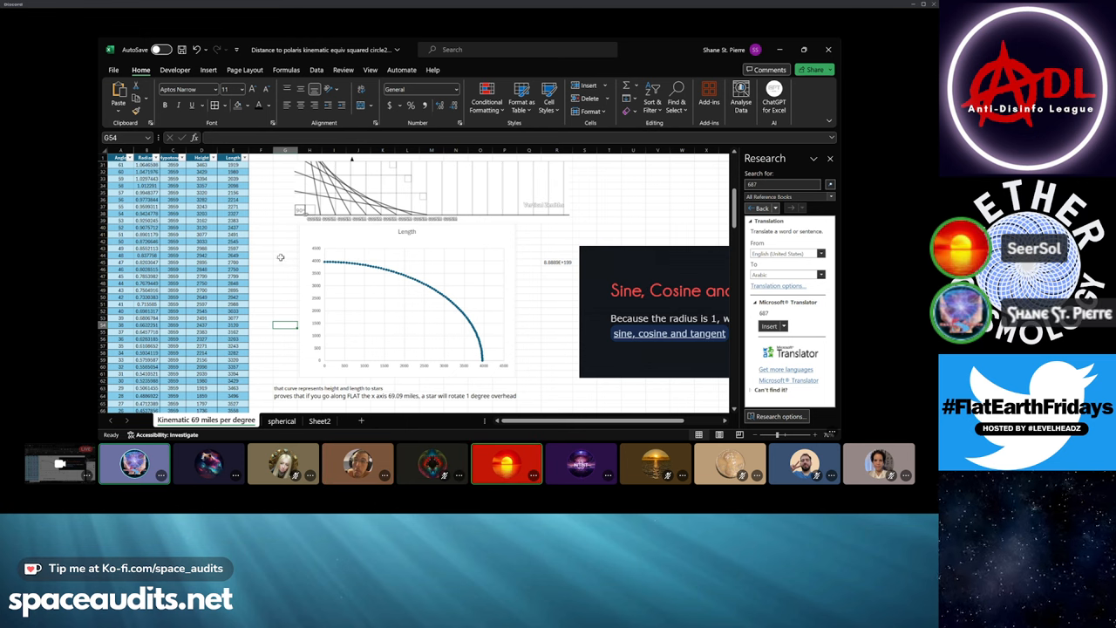
pyautogui.click(261, 255)
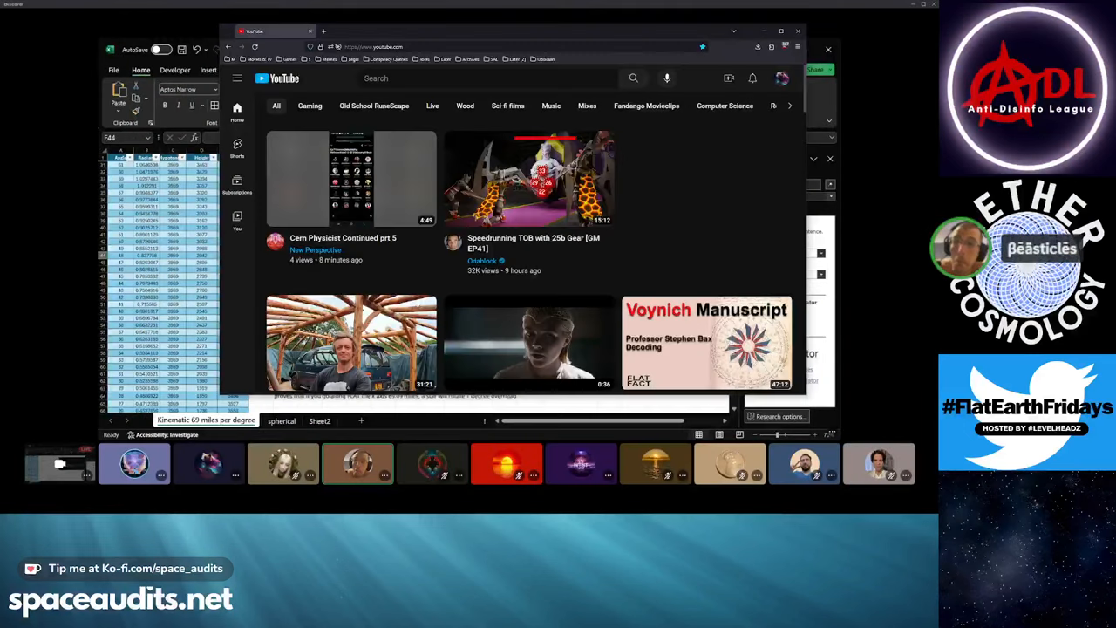
# Search YouTube for 'flat fact' and open the FlatFact Gods and Monsters maps video
pyautogui.click(258, 60)
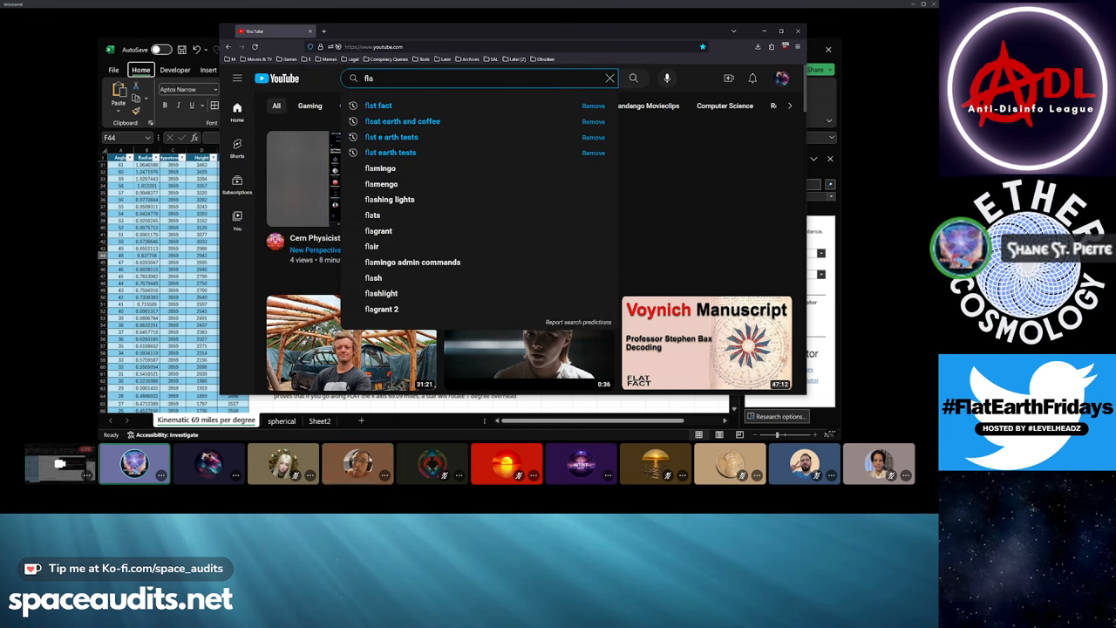
pyautogui.click(378, 105)
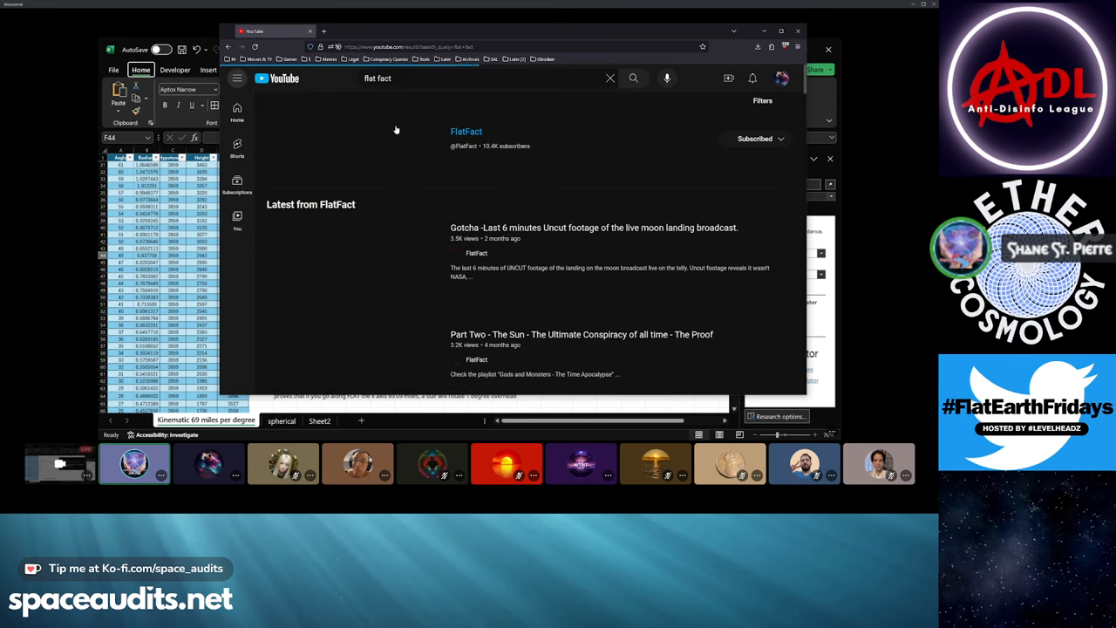
pyautogui.click(465, 131)
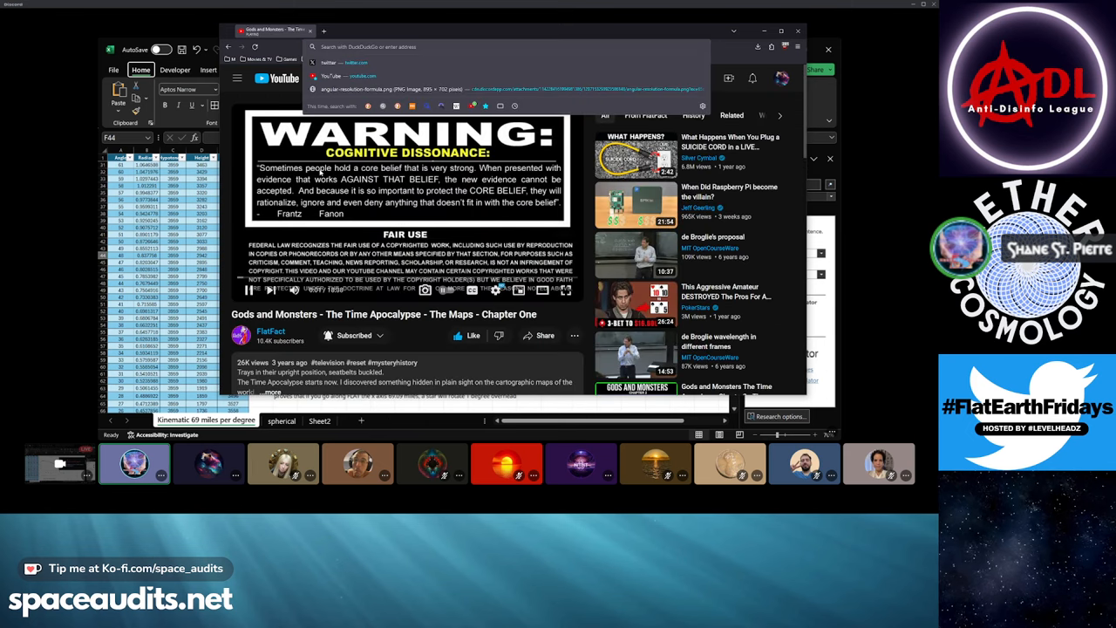
# Play the Gods and Monsters maps video full screen to the 'Where are the maps?' title card
pyautogui.write('flat fact')
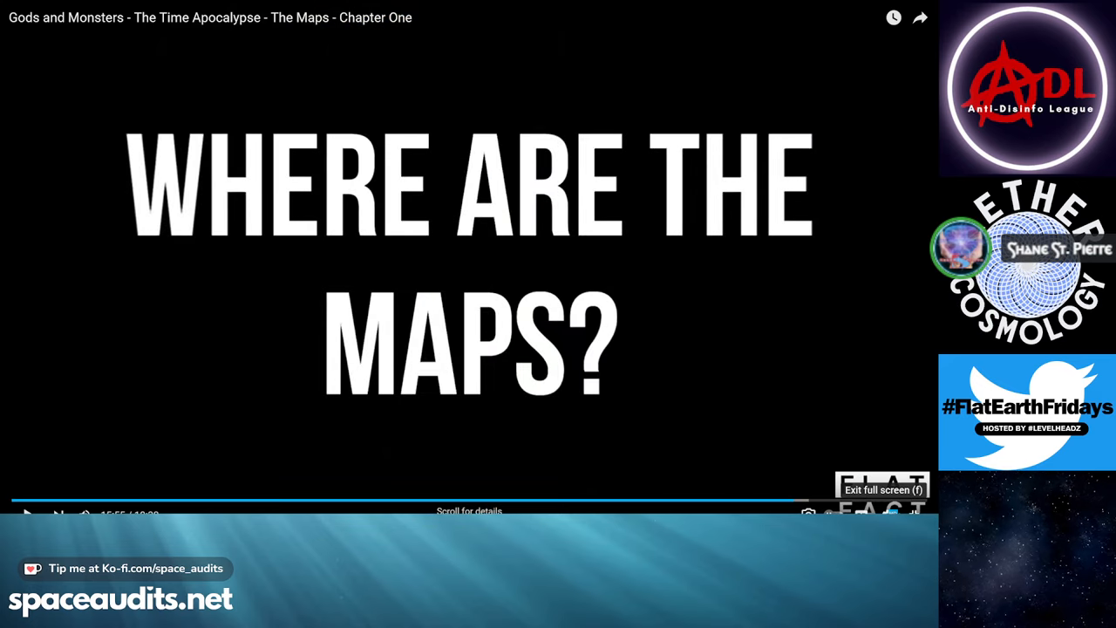
# Exit full-screen playback and return to the Excel workbook with the Length chart
pyautogui.click(882, 488)
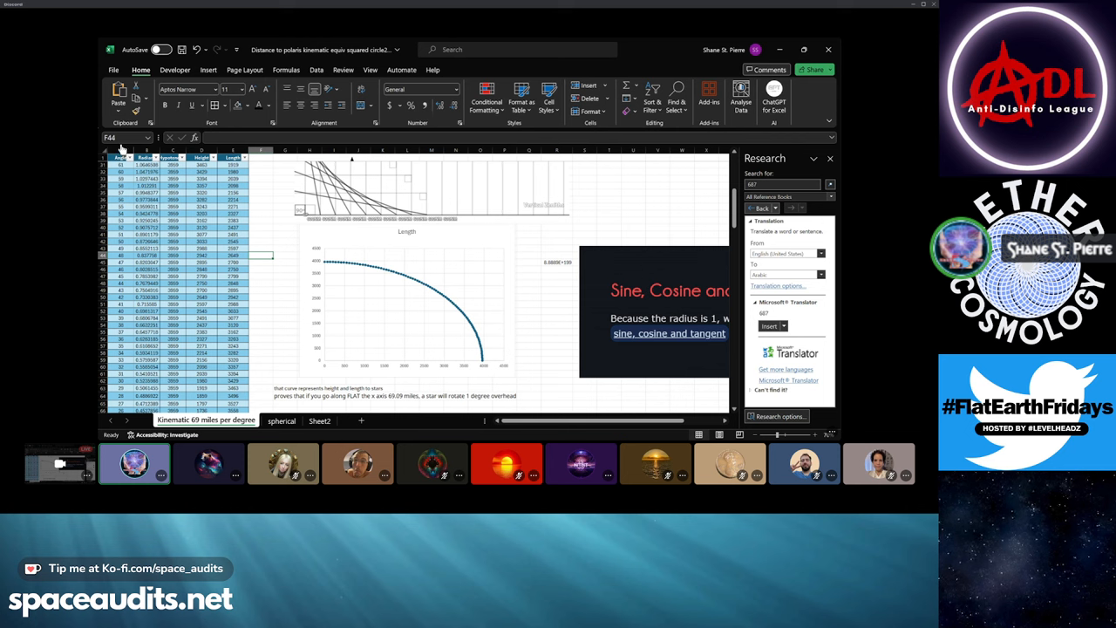
# Look up thesaurus entries for 'Angle' from the table's first heading in Research
pyautogui.click(120, 157)
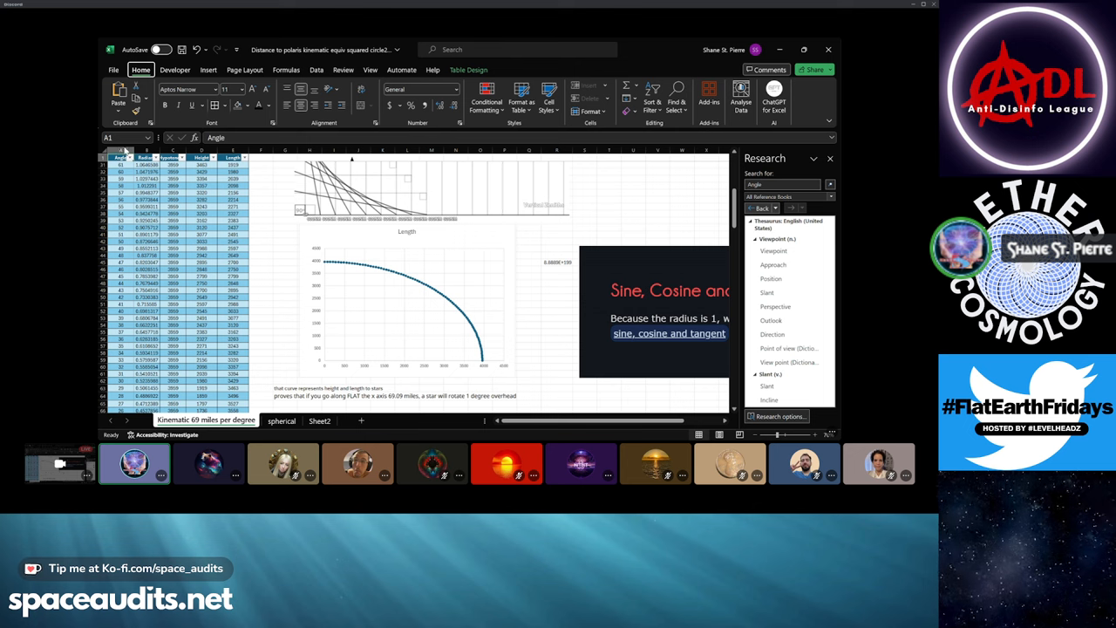
pyautogui.click(121, 157)
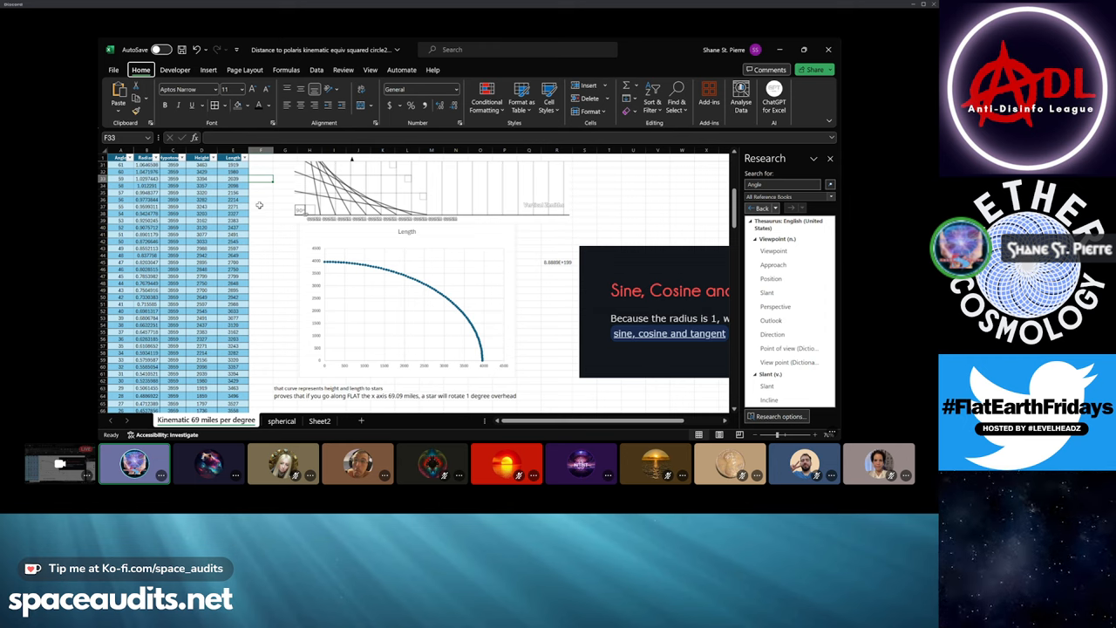
pyautogui.moveTo(269, 213)
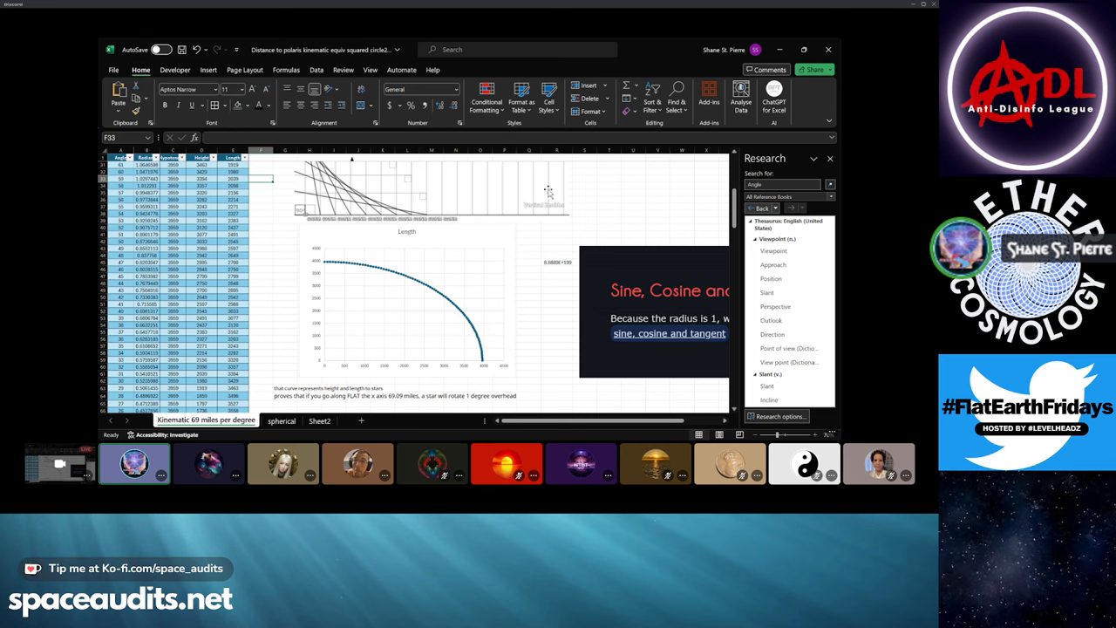
pyautogui.moveTo(539, 175)
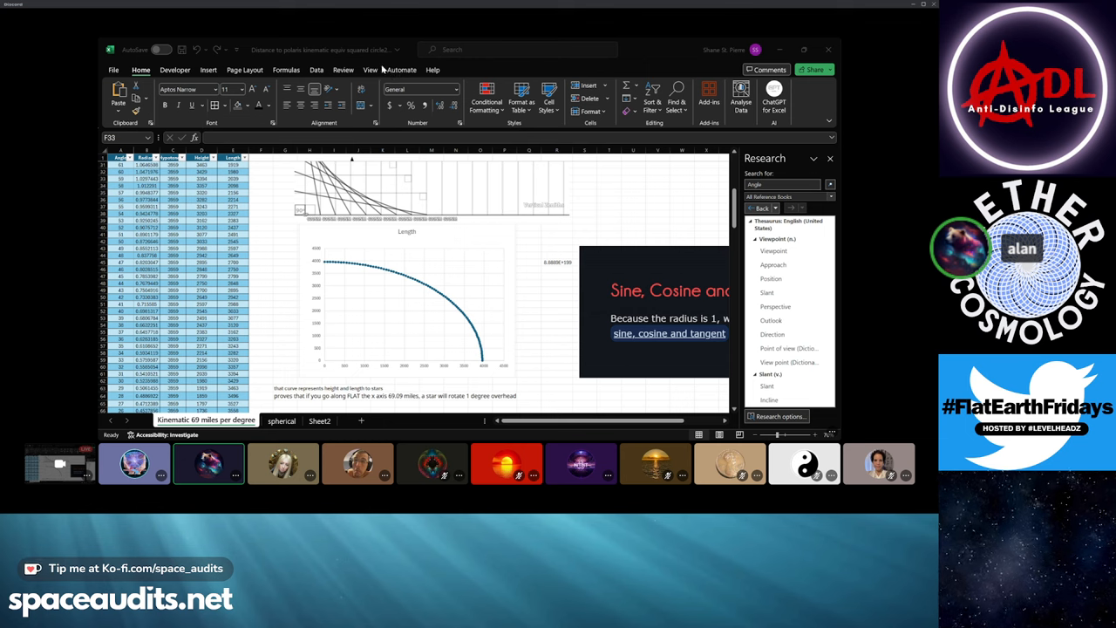
pyautogui.moveTo(223, 115)
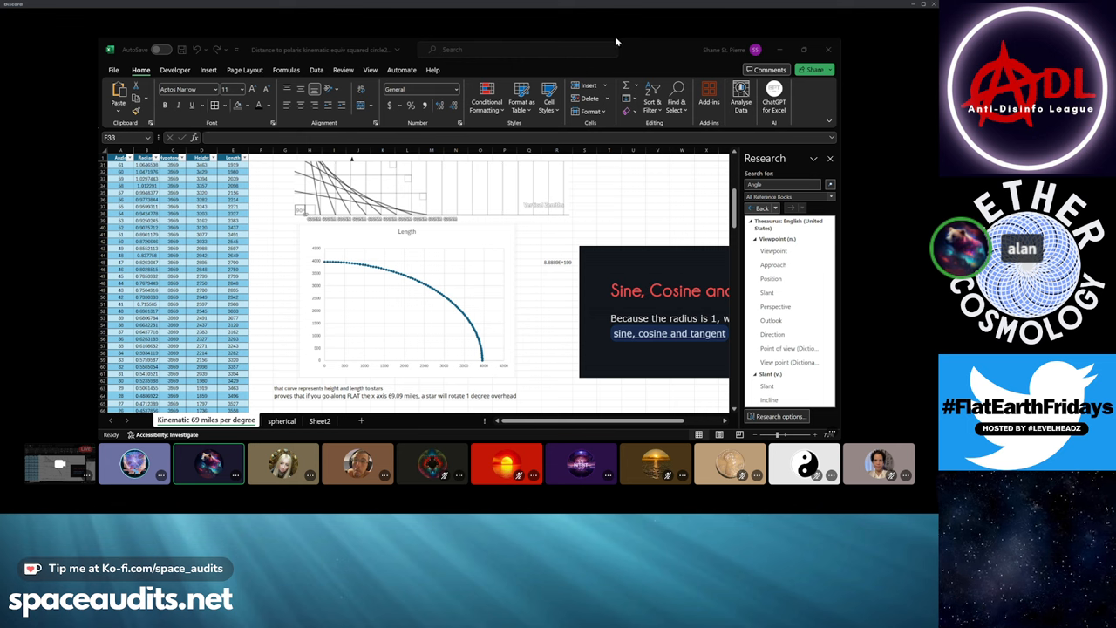
pyautogui.moveTo(478, 42)
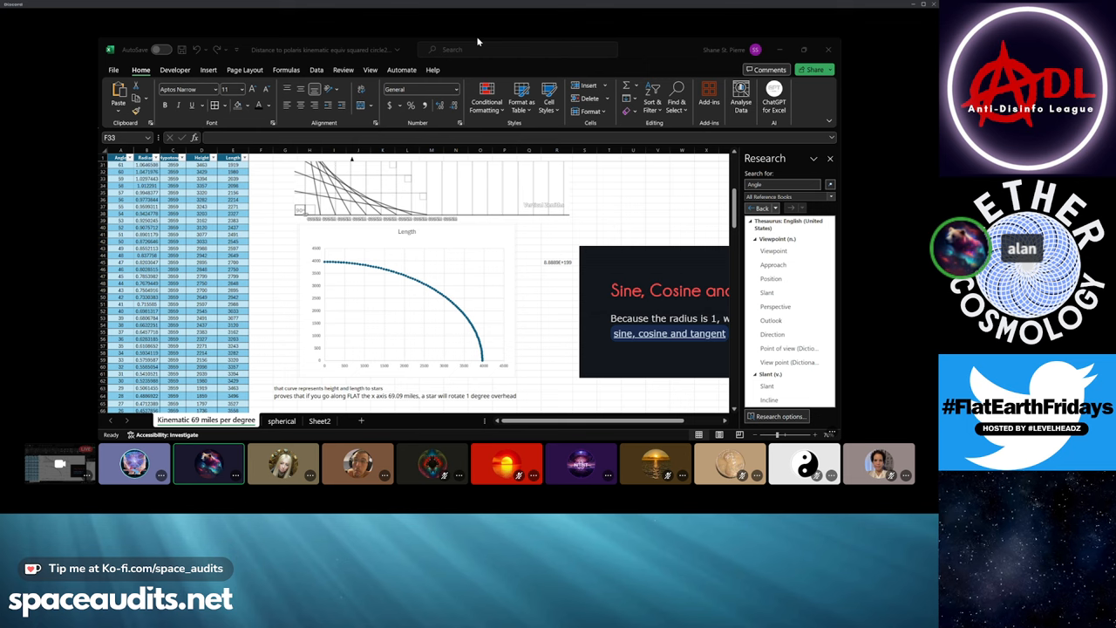
pyautogui.moveTo(731, 263)
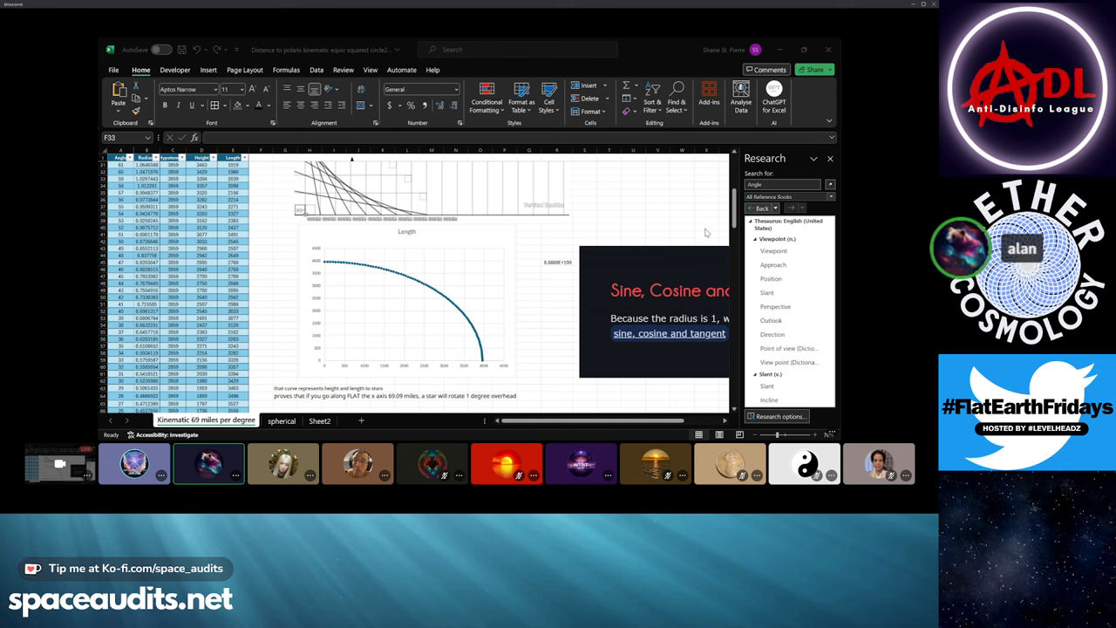
pyautogui.moveTo(717, 216)
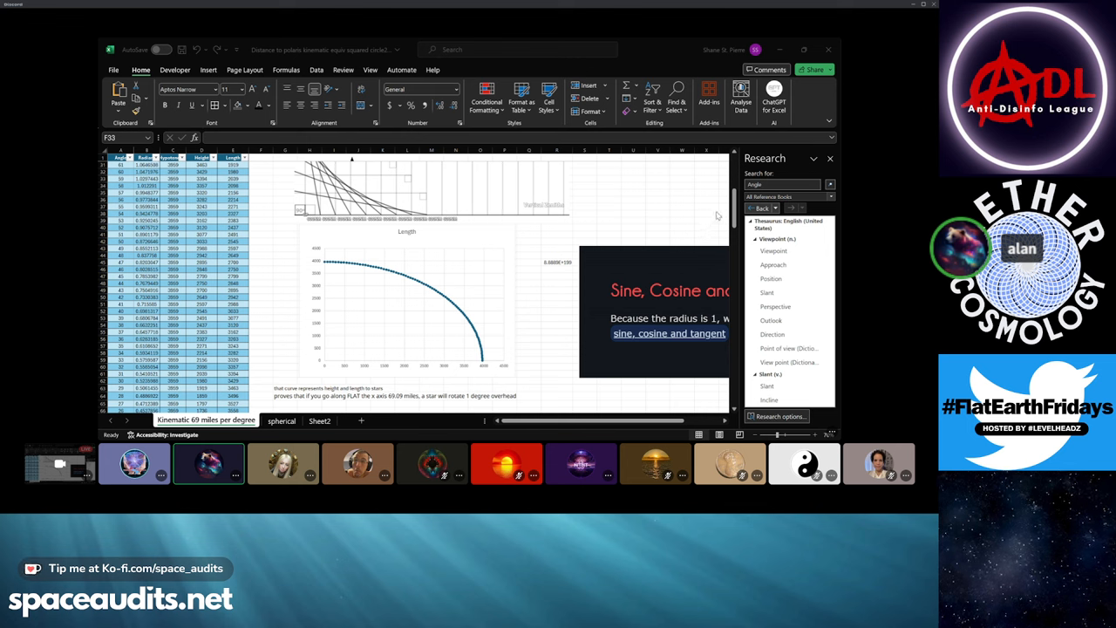